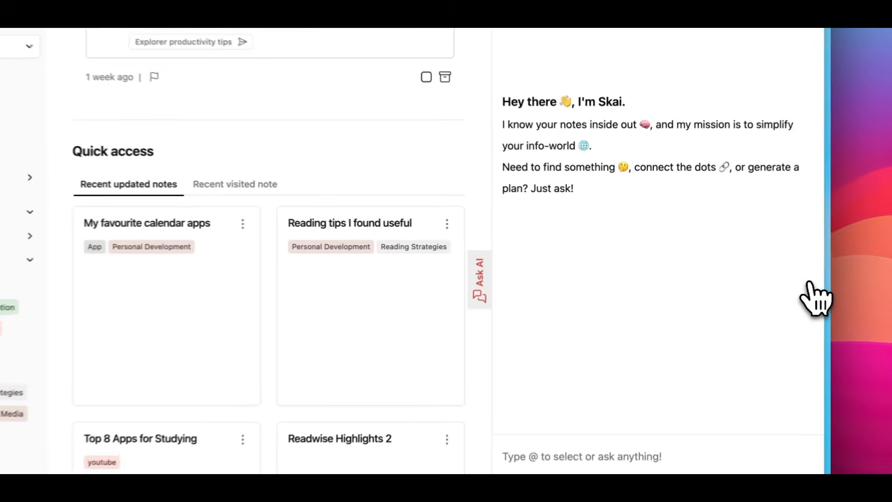
# Switch the Ask AI chat to the Online model with real-time internet access
pyautogui.scroll(-3)
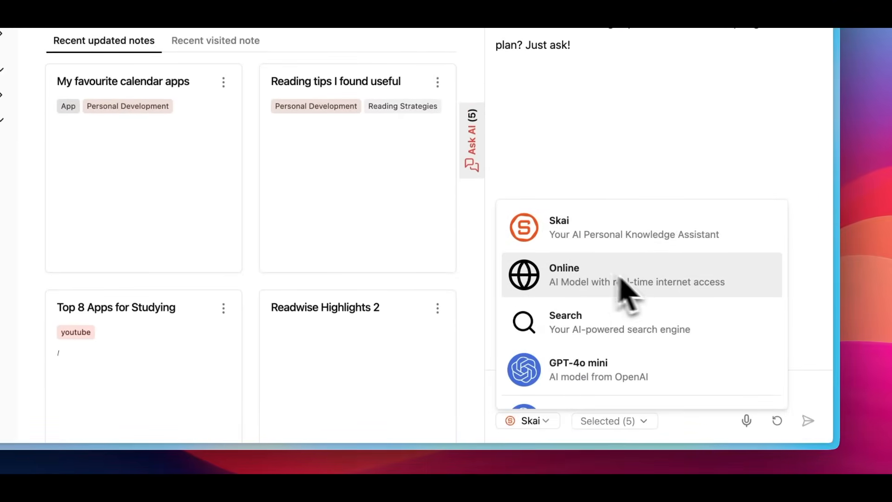
pyautogui.click(641, 275)
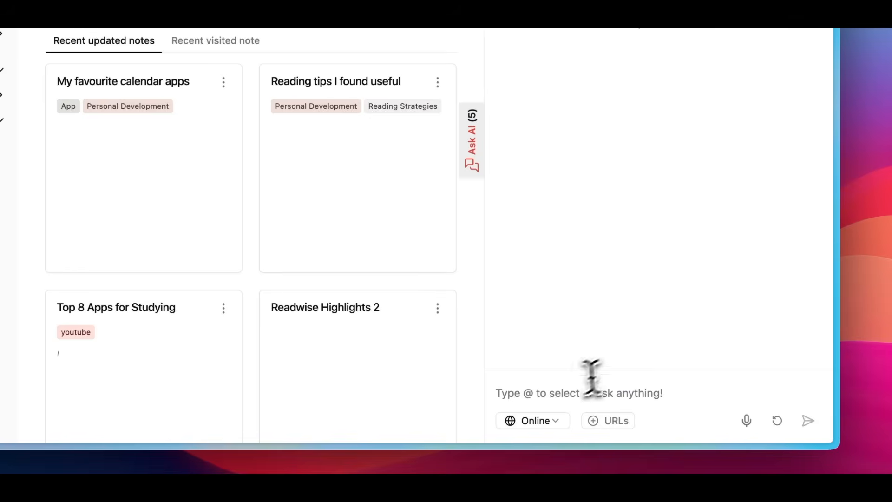
# Ask 'how do you meter for film photography' and autofill the saved note's tags
pyautogui.write('how do you meter for film photography')
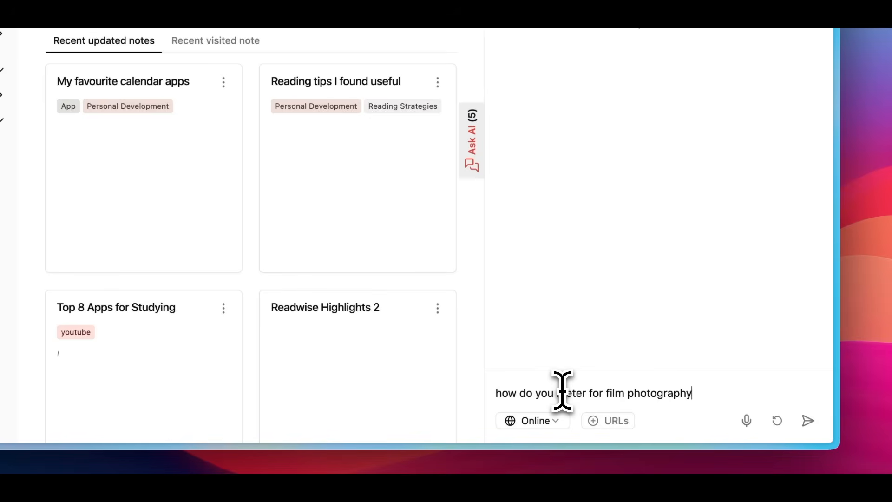
pyautogui.click(808, 421)
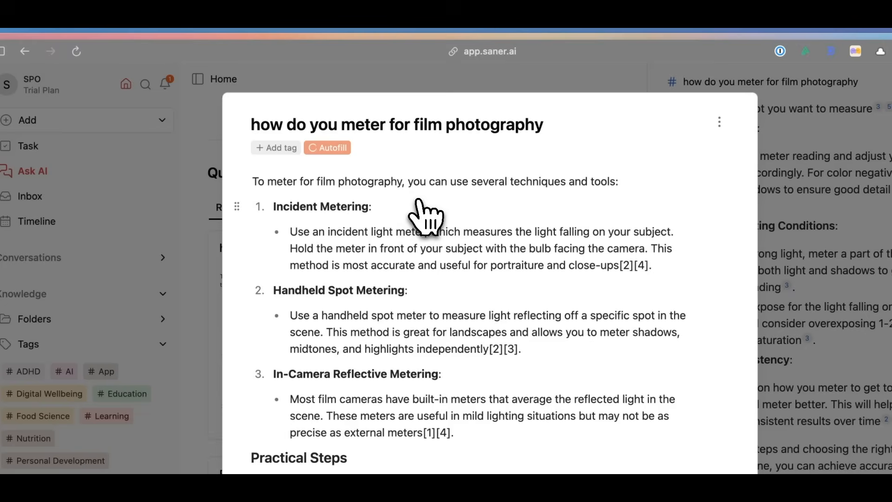
pyautogui.click(327, 147)
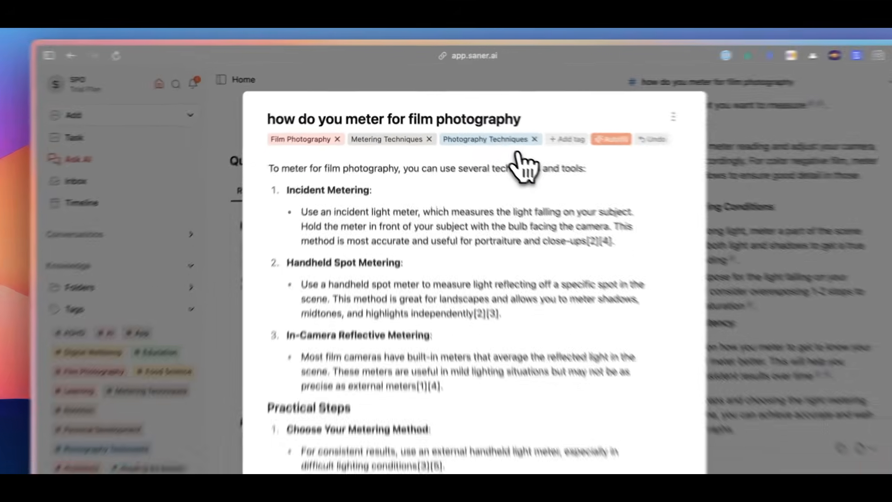
pyautogui.scroll(-3)
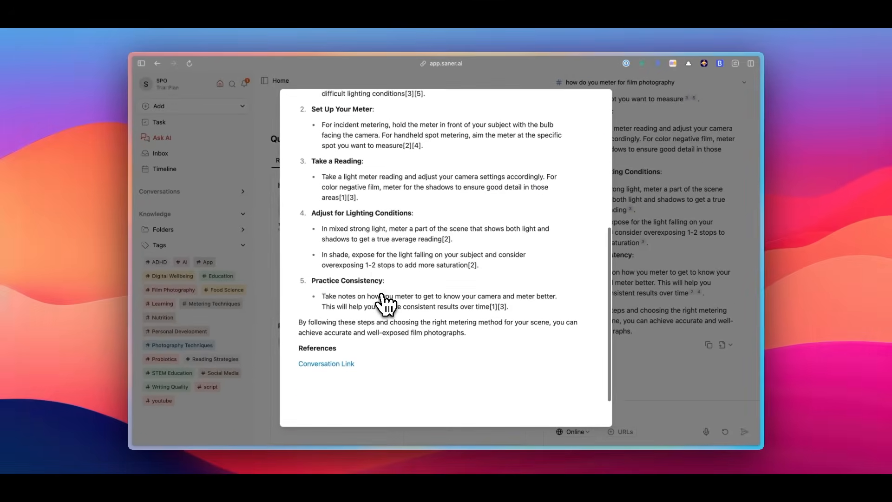